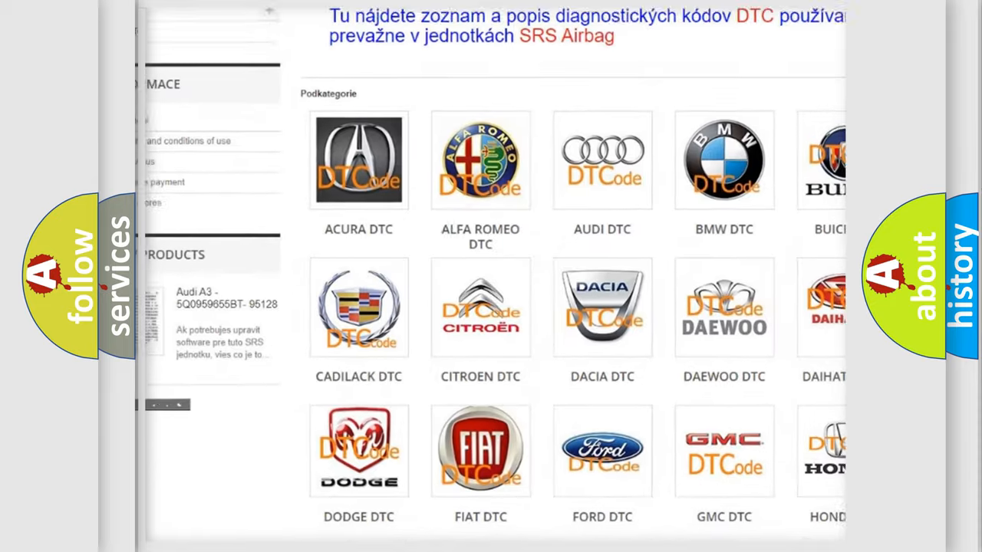
scroll("down", 3)
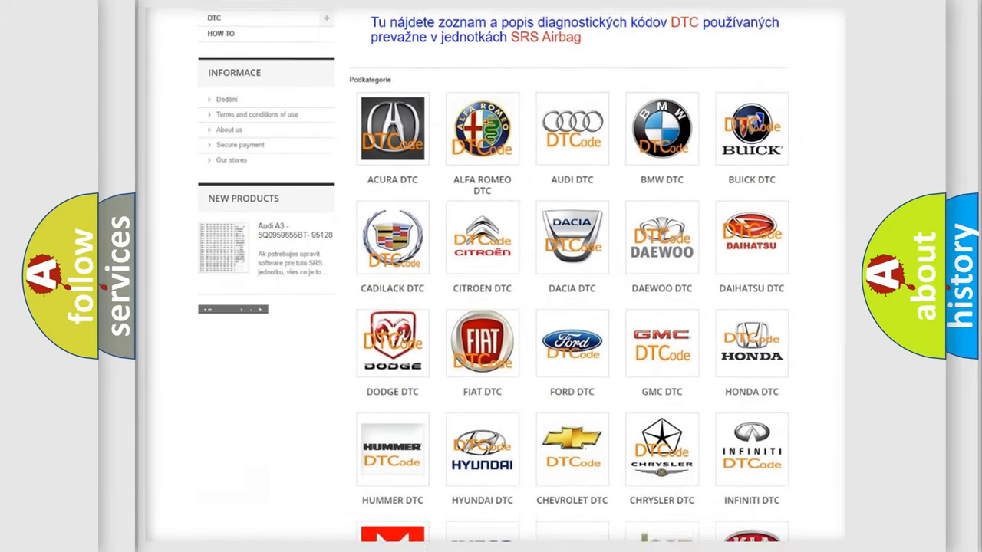
scroll("down", 3)
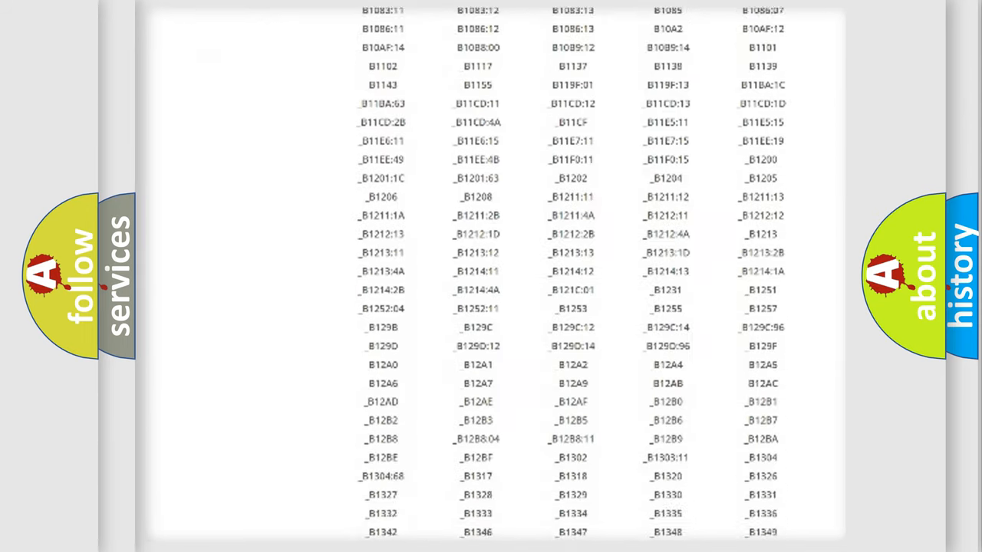
scroll("down", 3)
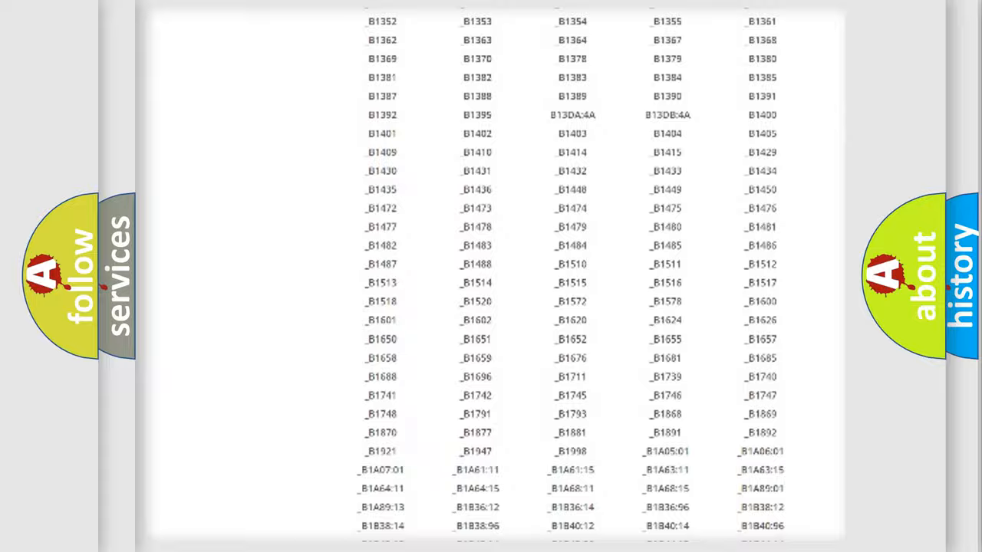